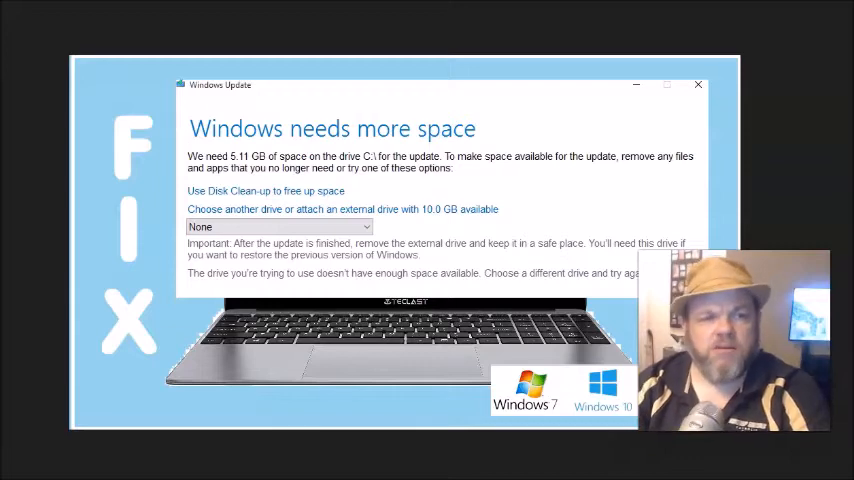
{"action": "mouse_move", "coordinate": [96, 422]}
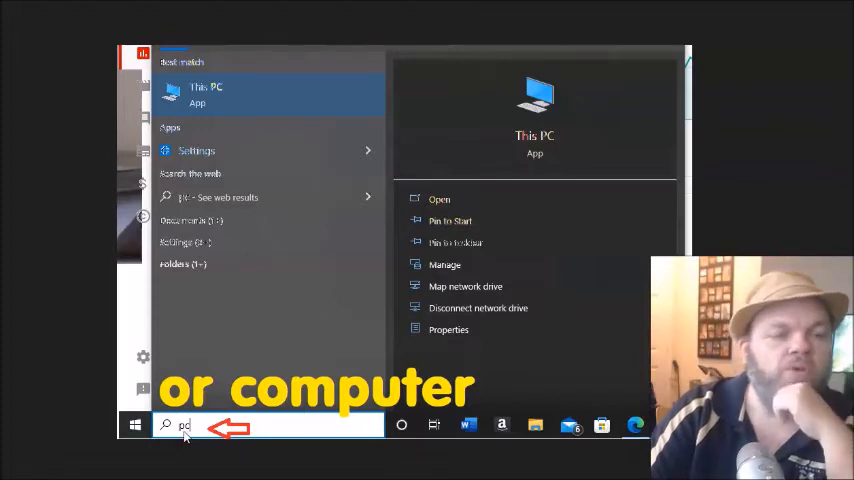
{"action": "mouse_move", "coordinate": [216, 428]}
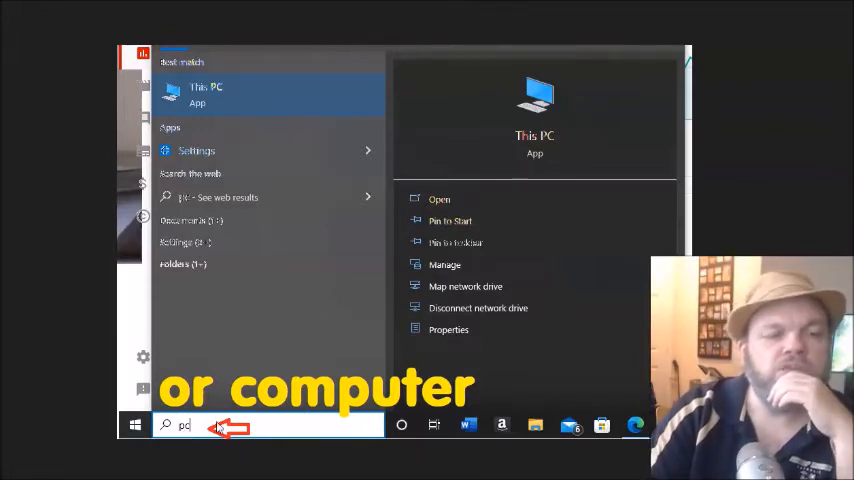
Bring up This PC in File Explorer to see the free space on Windows (C:).
{"action": "left_click", "coordinate": [204, 94]}
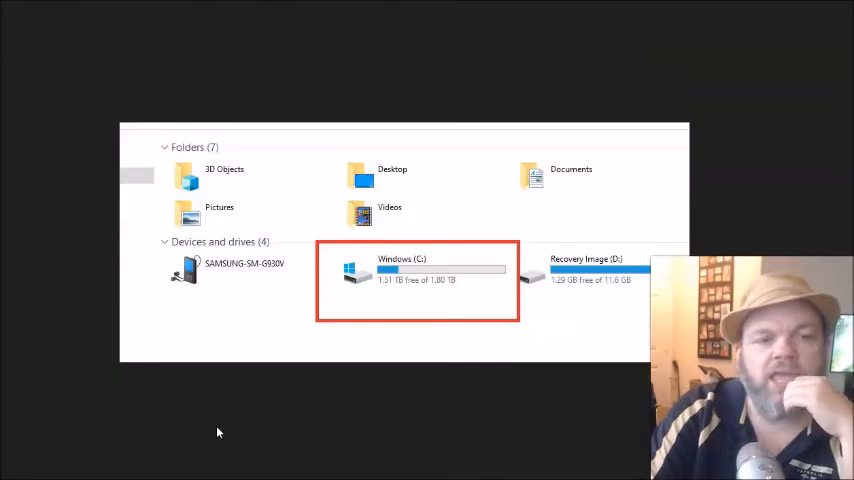
{"action": "mouse_move", "coordinate": [266, 332]}
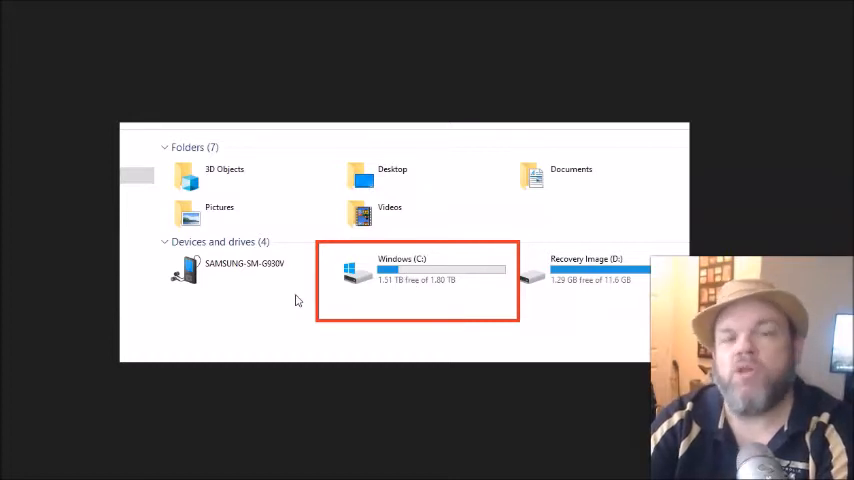
{"action": "mouse_move", "coordinate": [452, 288]}
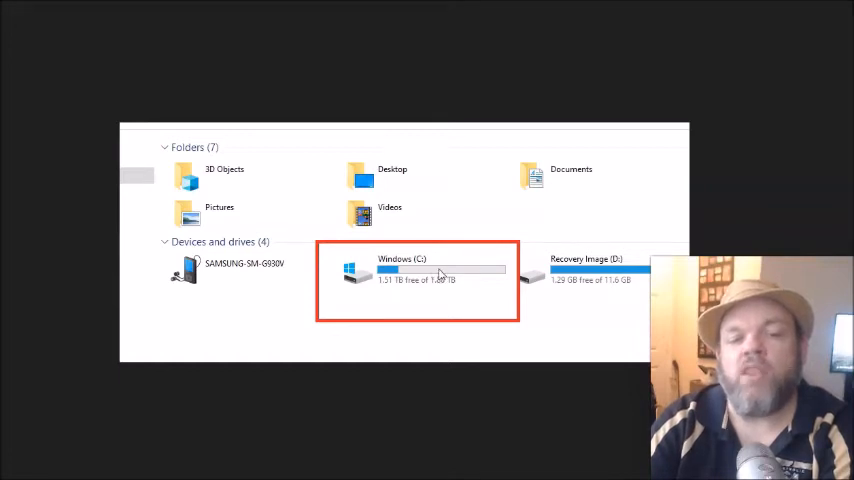
{"action": "mouse_move", "coordinate": [558, 284]}
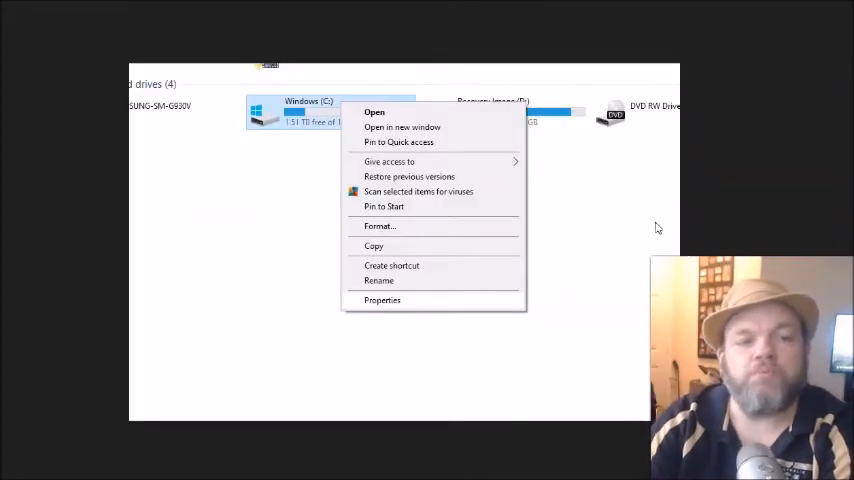
{"action": "mouse_move", "coordinate": [290, 124]}
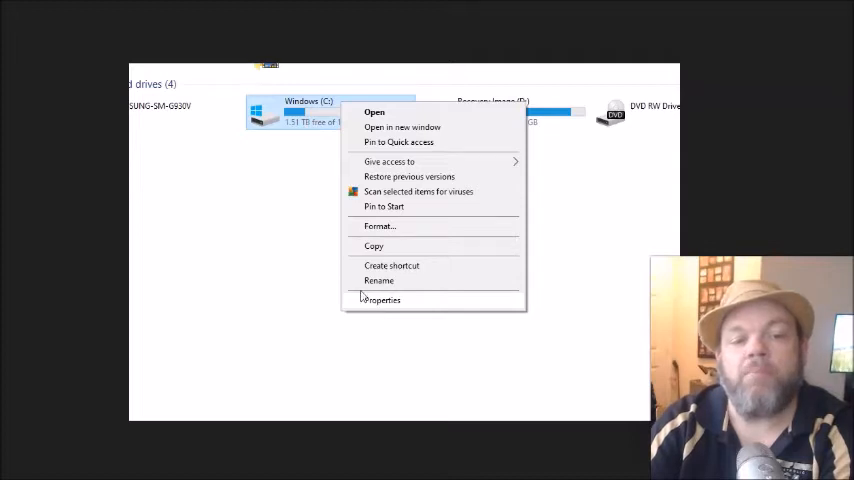
Show the Properties of the Windows (C:) drive.
{"action": "left_click", "coordinate": [384, 300]}
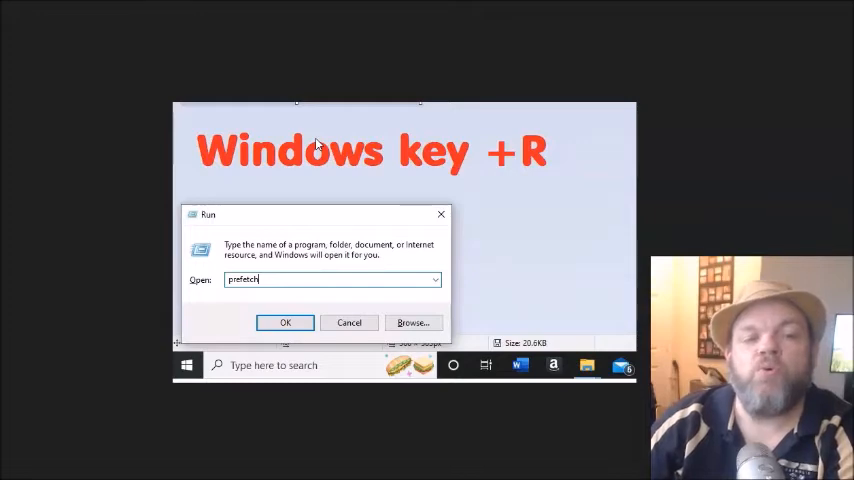
{"action": "mouse_move", "coordinate": [330, 216]}
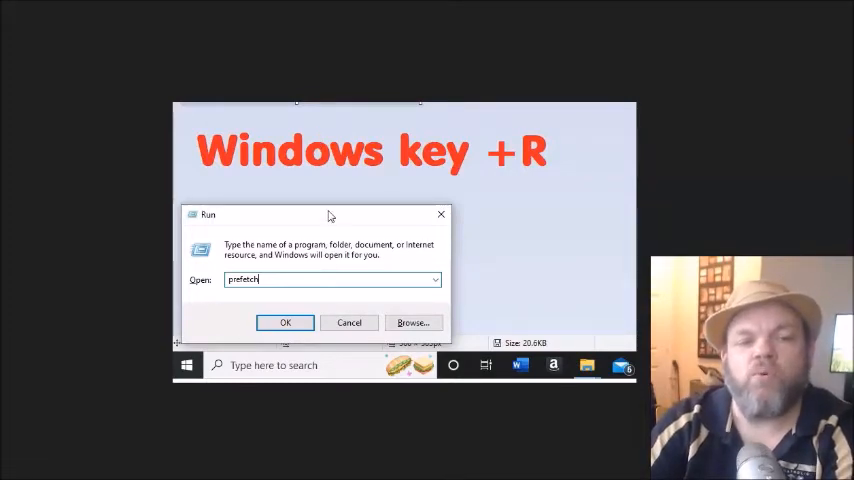
{"action": "mouse_move", "coordinate": [344, 244]}
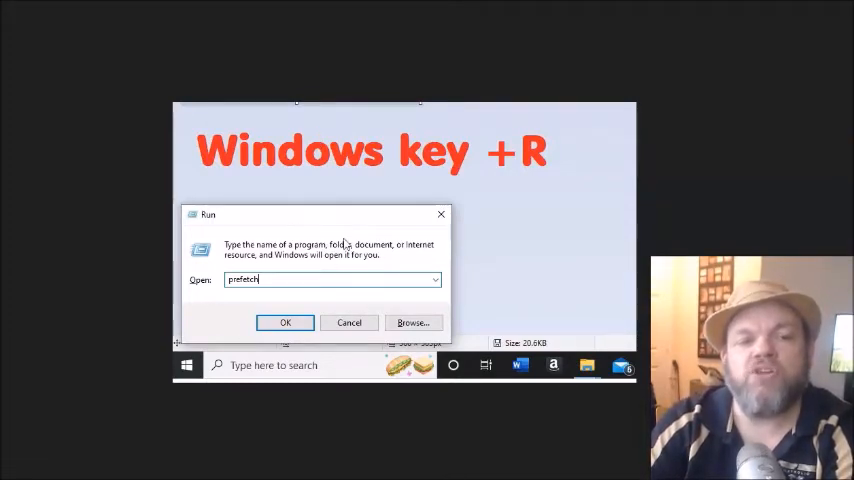
{"action": "mouse_move", "coordinate": [340, 168]}
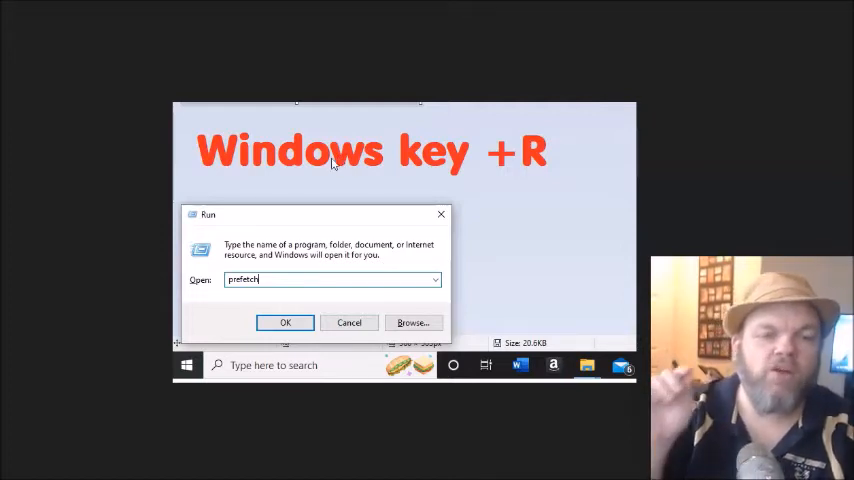
{"action": "mouse_move", "coordinate": [392, 238]}
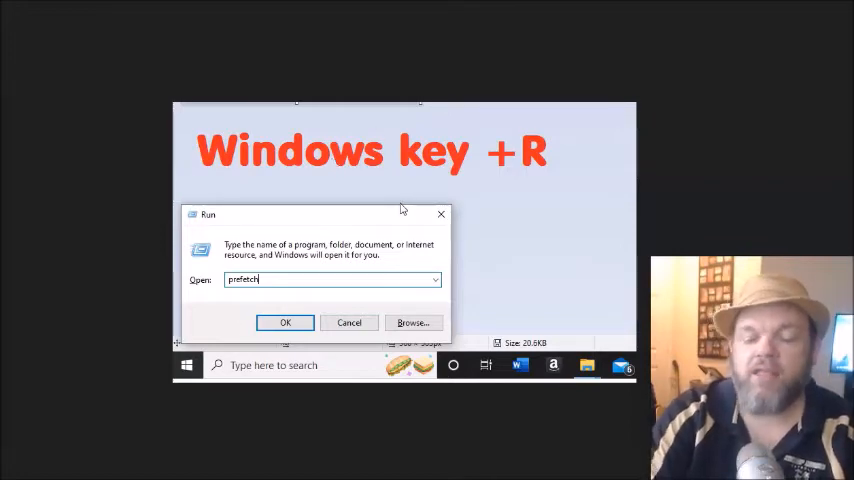
Run 'prefetch' from the Run dialog to show the Windows Prefetch folder.
{"action": "left_click", "coordinate": [284, 322]}
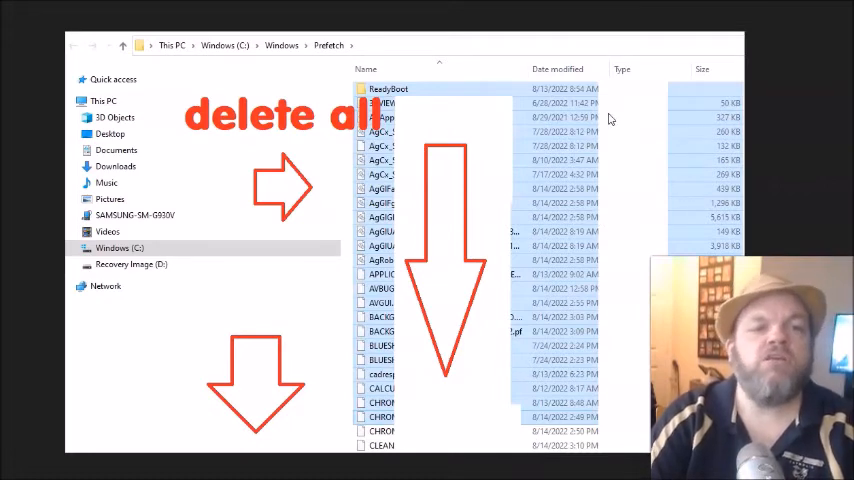
{"action": "mouse_move", "coordinate": [396, 96]}
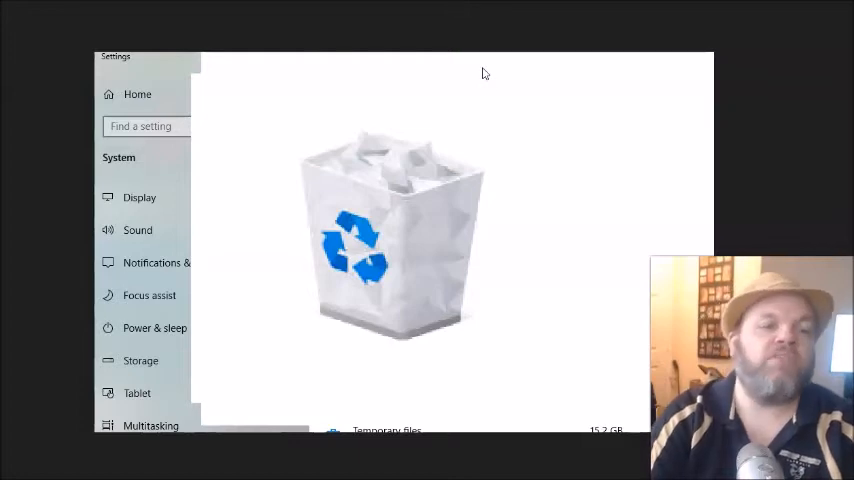
{"action": "mouse_move", "coordinate": [488, 84]}
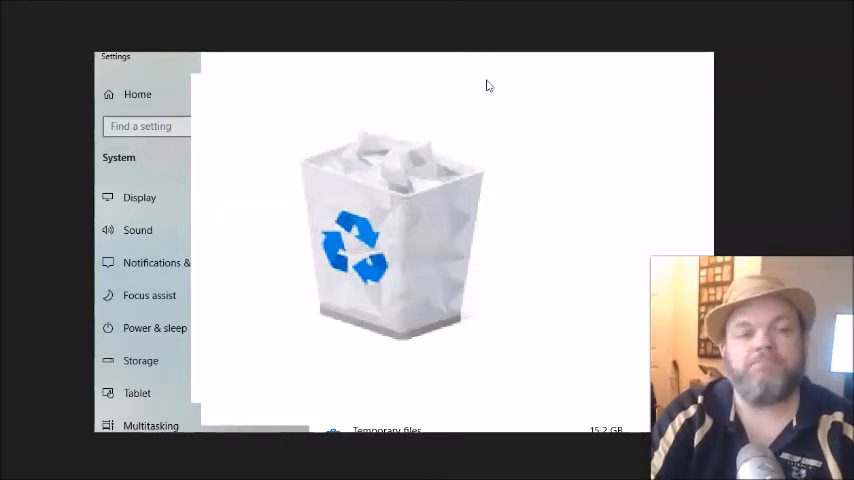
Search 'programs' and go to the Add or remove programs settings.
{"action": "type", "text": "programs"}
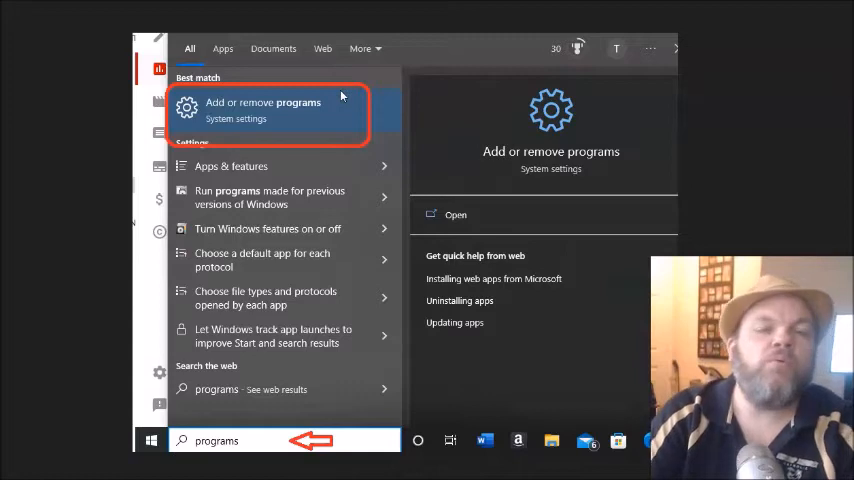
{"action": "mouse_move", "coordinate": [338, 122]}
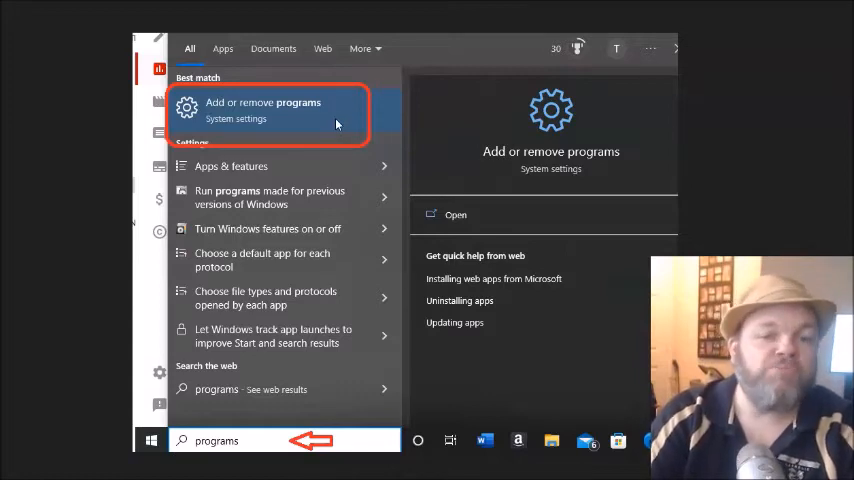
{"action": "mouse_move", "coordinate": [350, 228]}
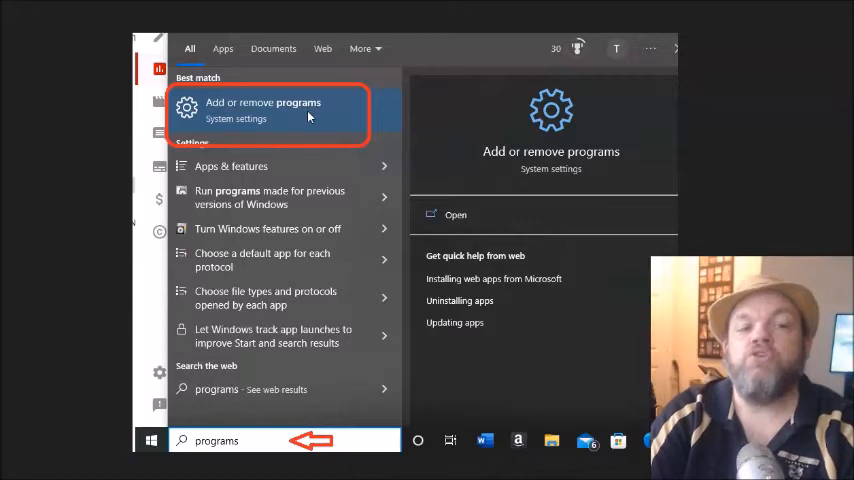
{"action": "mouse_move", "coordinate": [228, 136]}
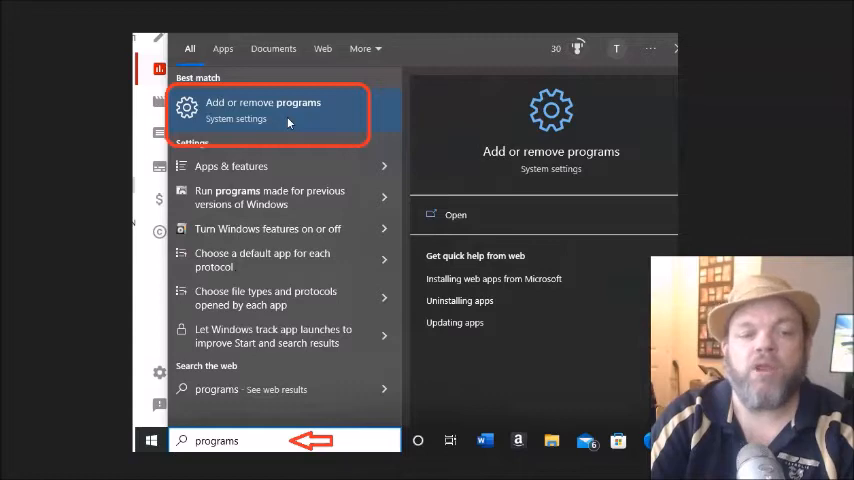
{"action": "left_click", "coordinate": [262, 110]}
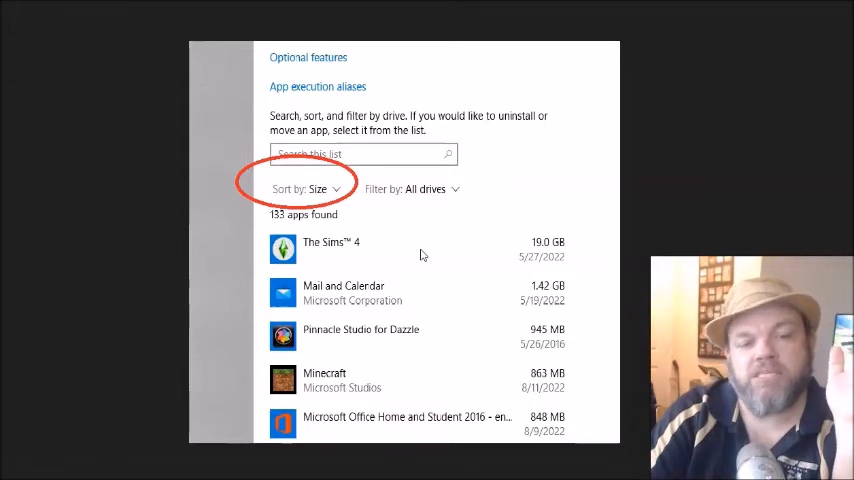
{"action": "mouse_move", "coordinate": [324, 260]}
{"action": "type", "text": "defragment"}
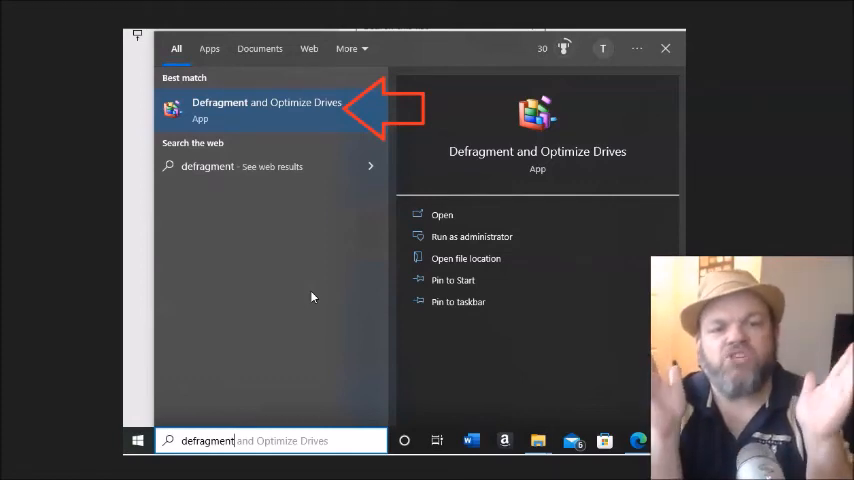
{"action": "mouse_move", "coordinate": [296, 96]}
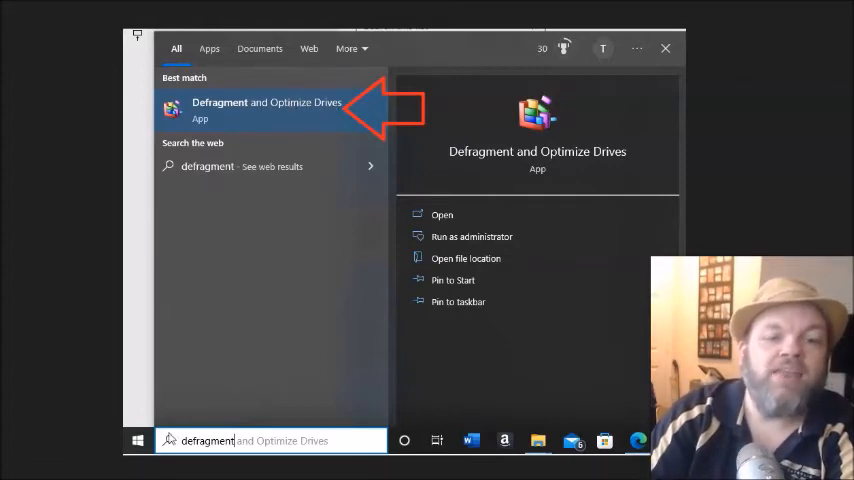
{"action": "mouse_move", "coordinate": [224, 404]}
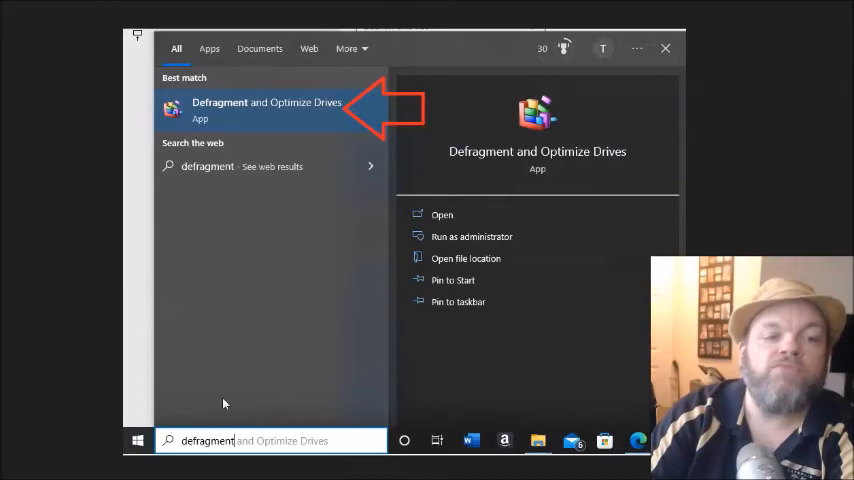
{"action": "mouse_move", "coordinate": [240, 384]}
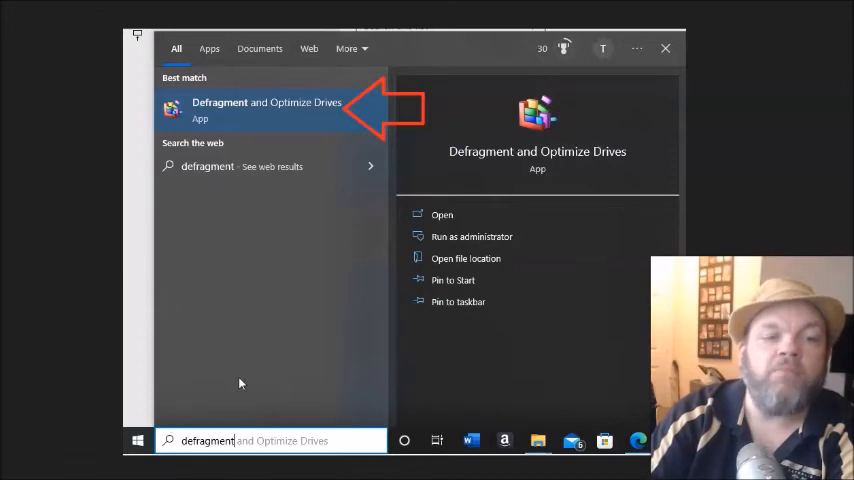
{"action": "mouse_move", "coordinate": [292, 120]}
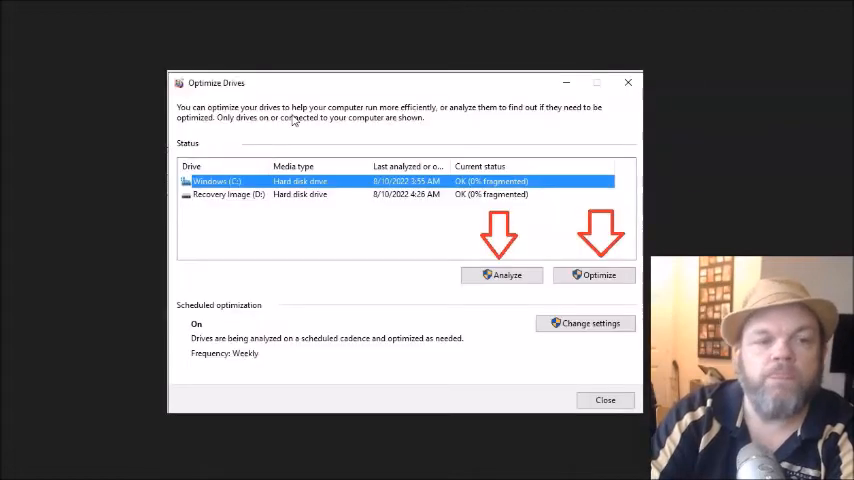
{"action": "mouse_move", "coordinate": [392, 136]}
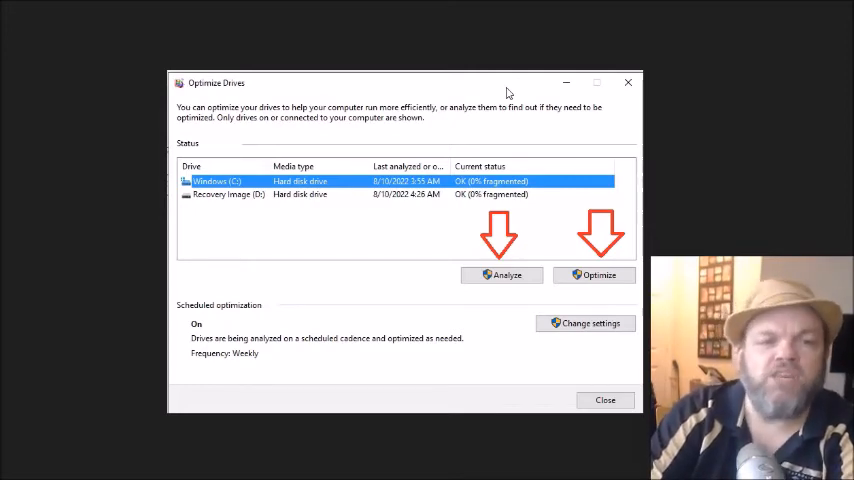
Search 'storage sen' to find the Turn on Storage Sense setting.
{"action": "type", "text": "storage sen"}
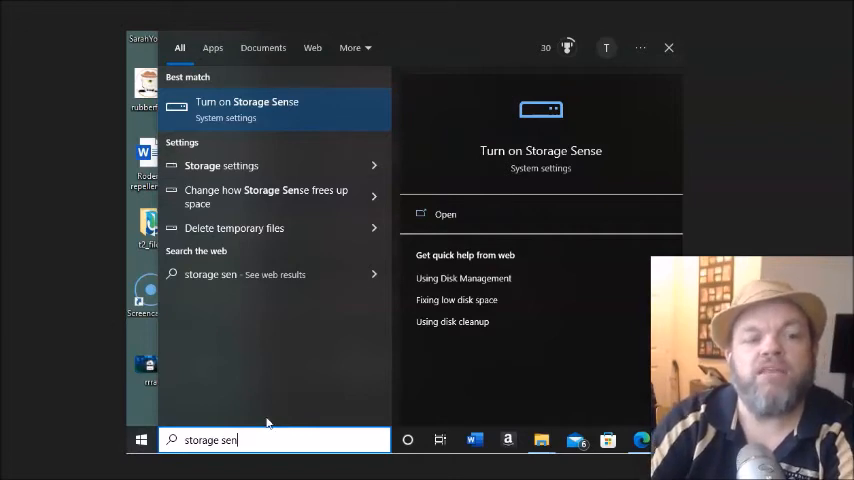
{"action": "mouse_move", "coordinate": [178, 456]}
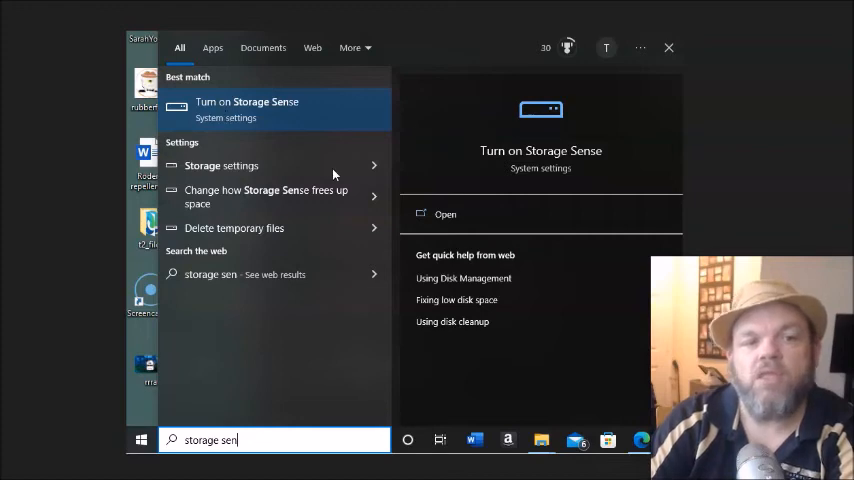
{"action": "mouse_move", "coordinate": [330, 172]}
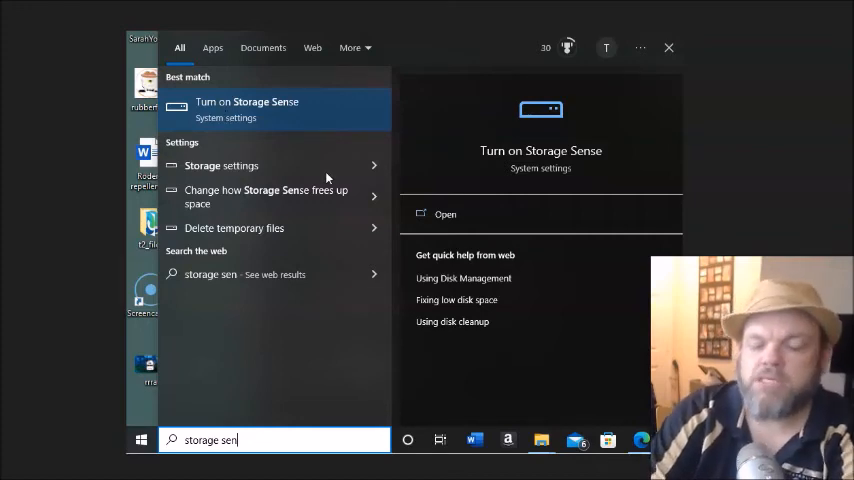
Go to the Storage settings from the Turn on Storage Sense result.
{"action": "left_click", "coordinate": [246, 100]}
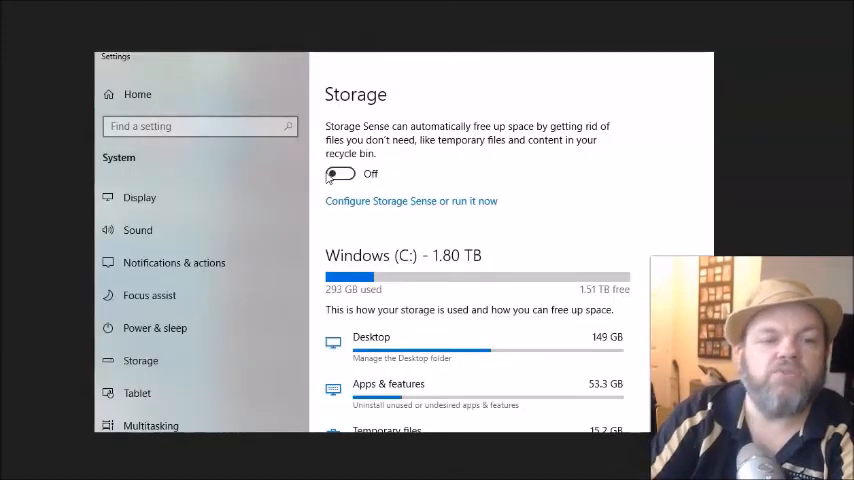
{"action": "mouse_move", "coordinate": [388, 164]}
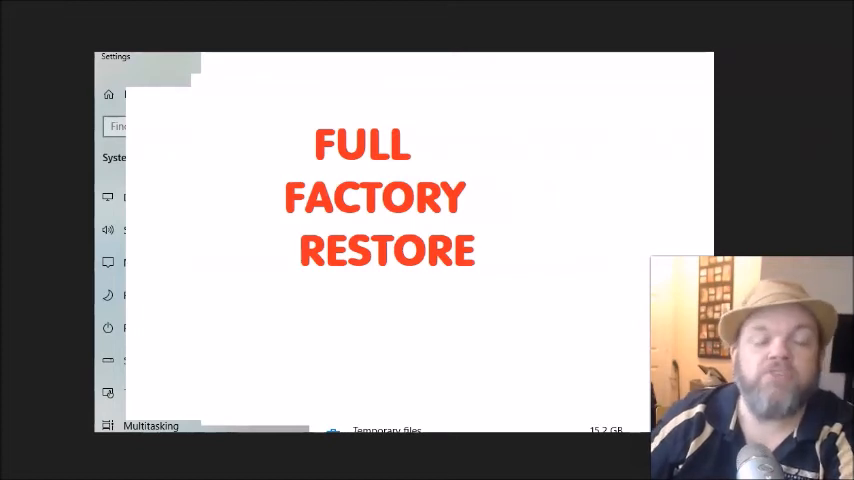
{"action": "mouse_move", "coordinate": [500, 188]}
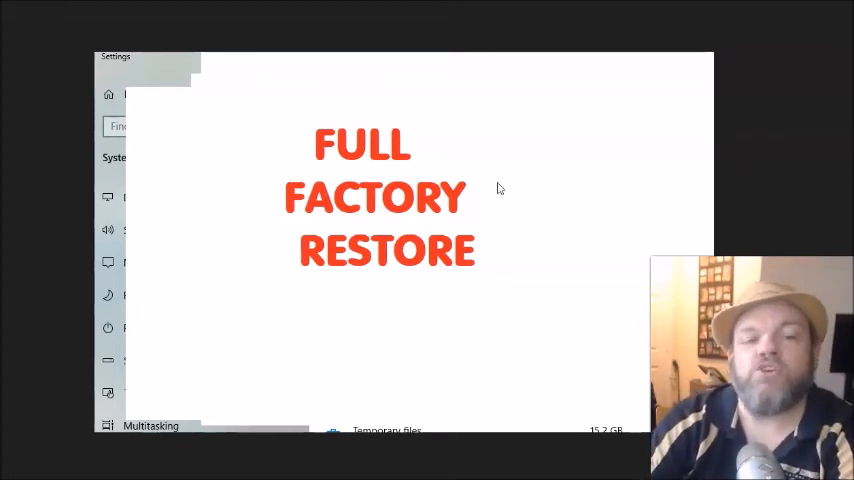